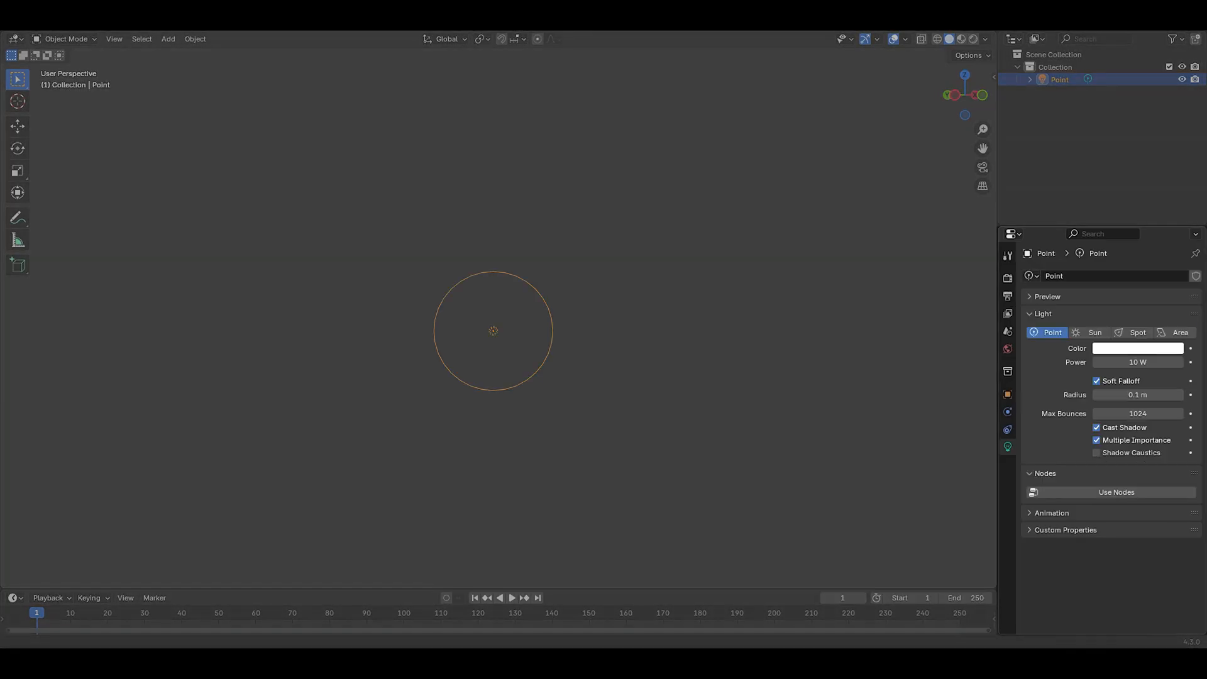
Add a strength-15 Sun light and angle its beam through the window onto the seated figure.
left_click(167, 38)
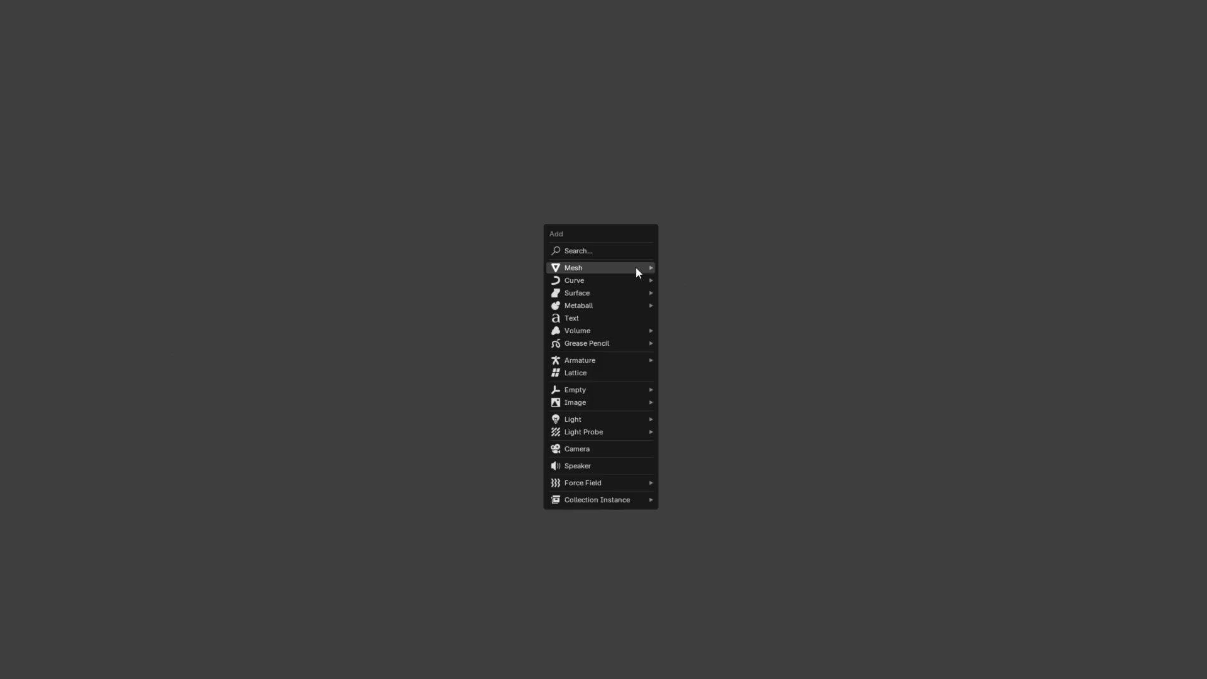
mouse_move(573, 419)
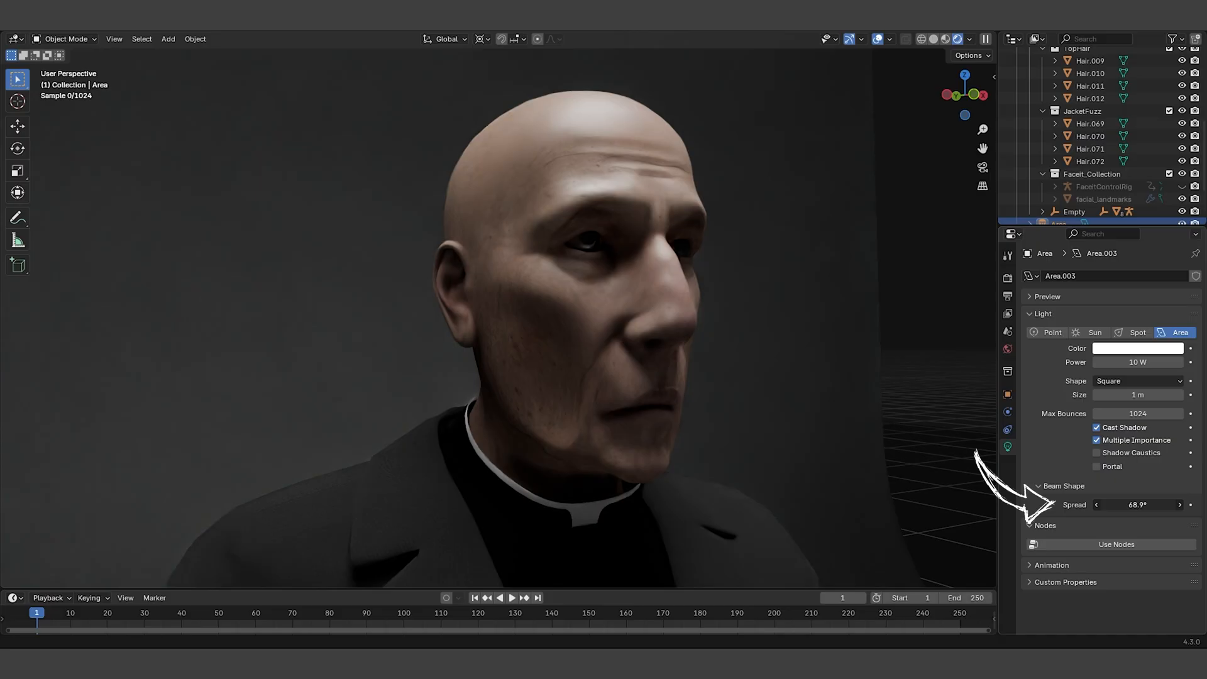
left_click(877, 39)
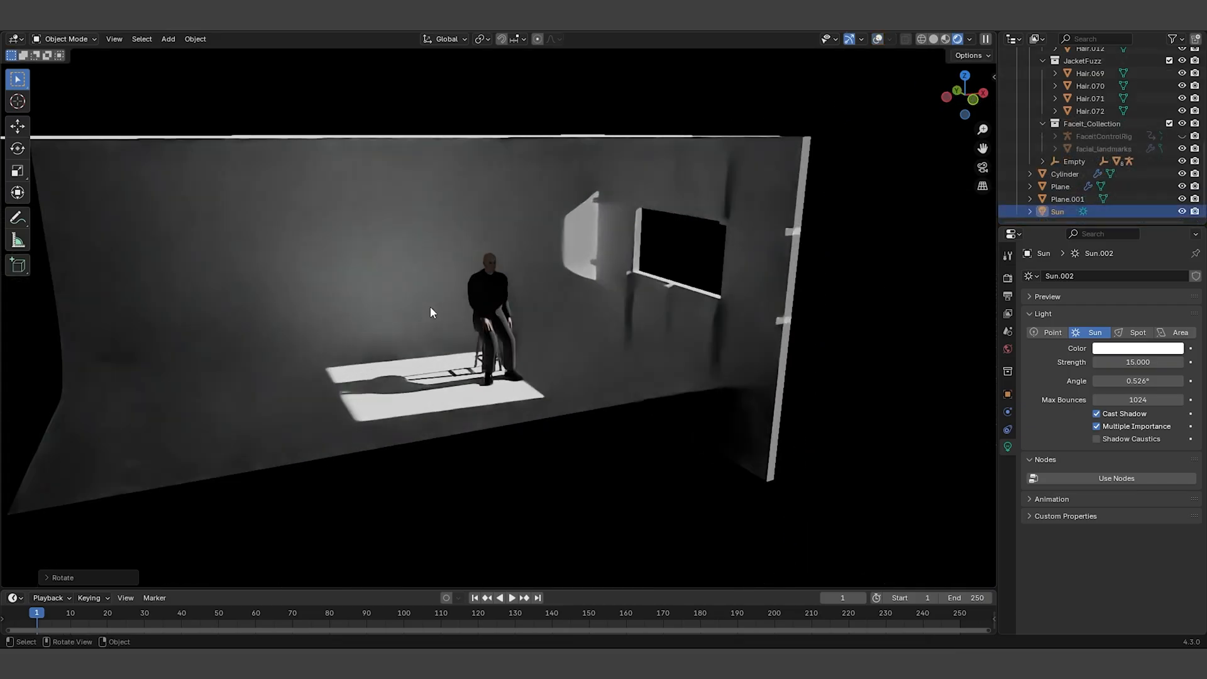
Enter Edit Mode on Plane.002 to add vertical loop cuts.
left_click(167, 39)
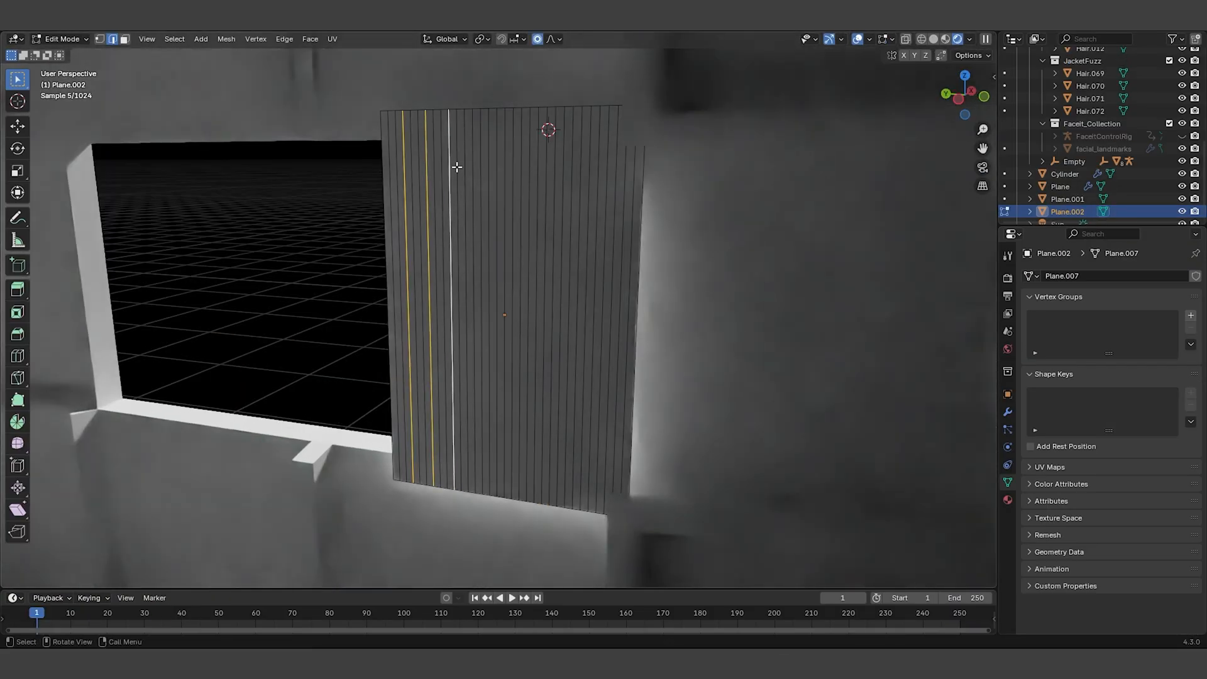
key("Tab")
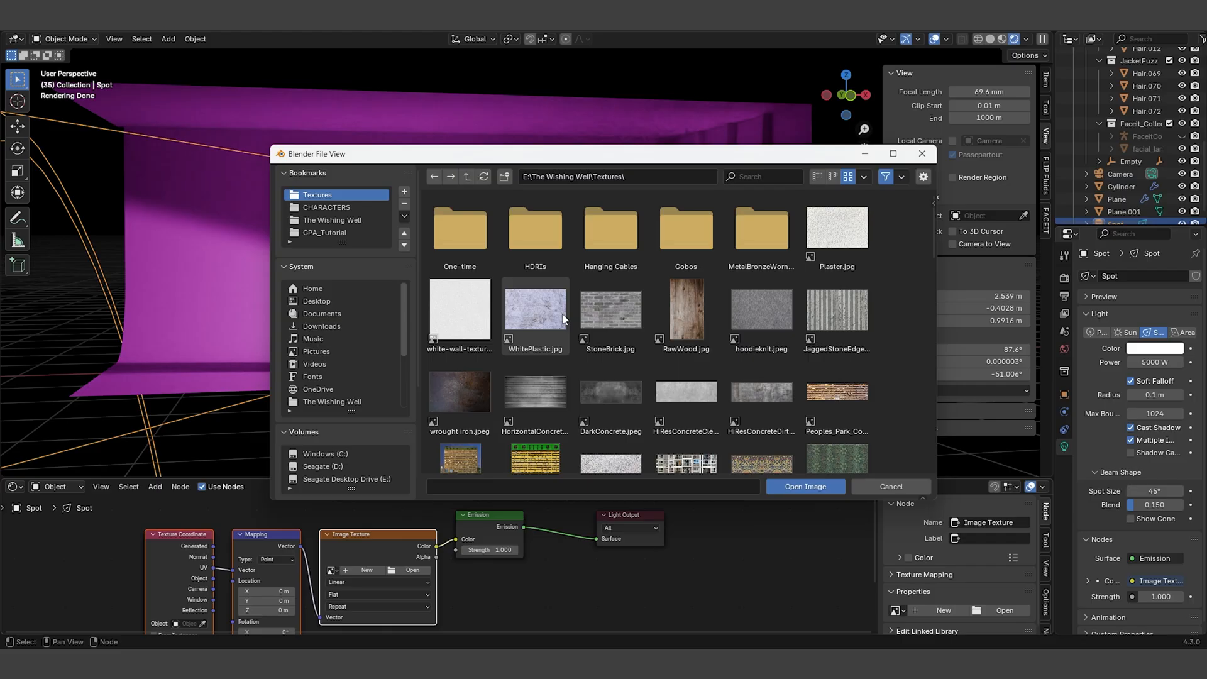
Pick an image file for the spotlight's Image Texture emission node.
left_click(804, 486)
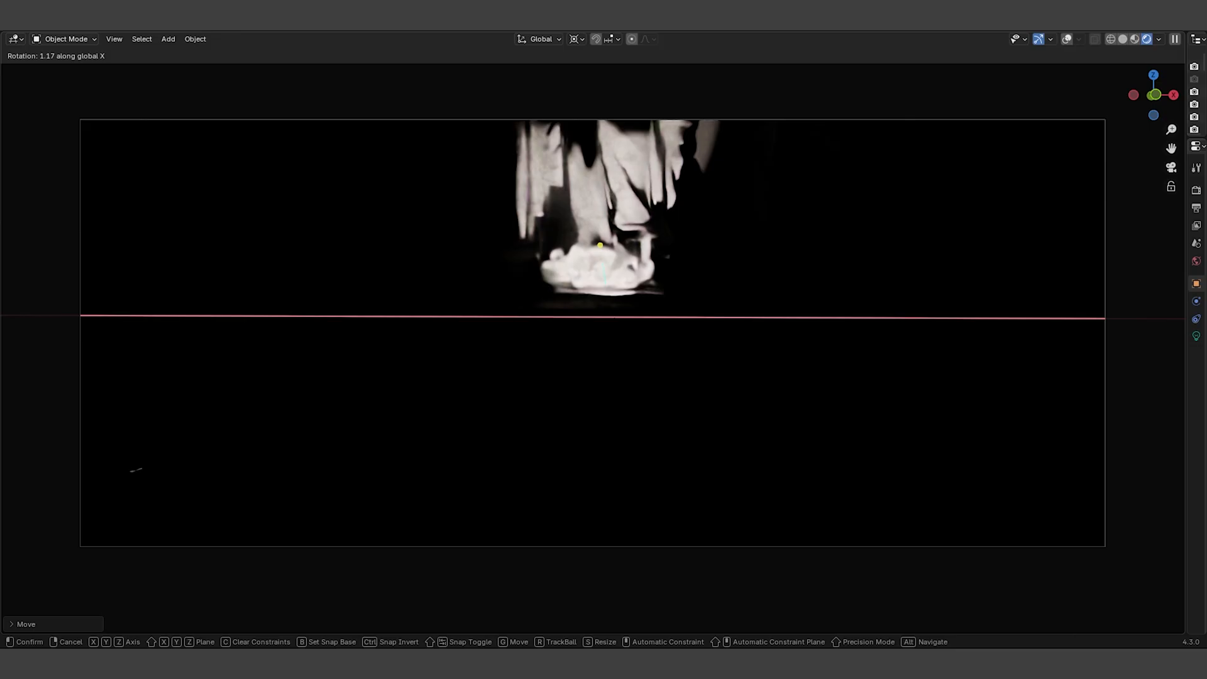
mouse_move(593, 491)
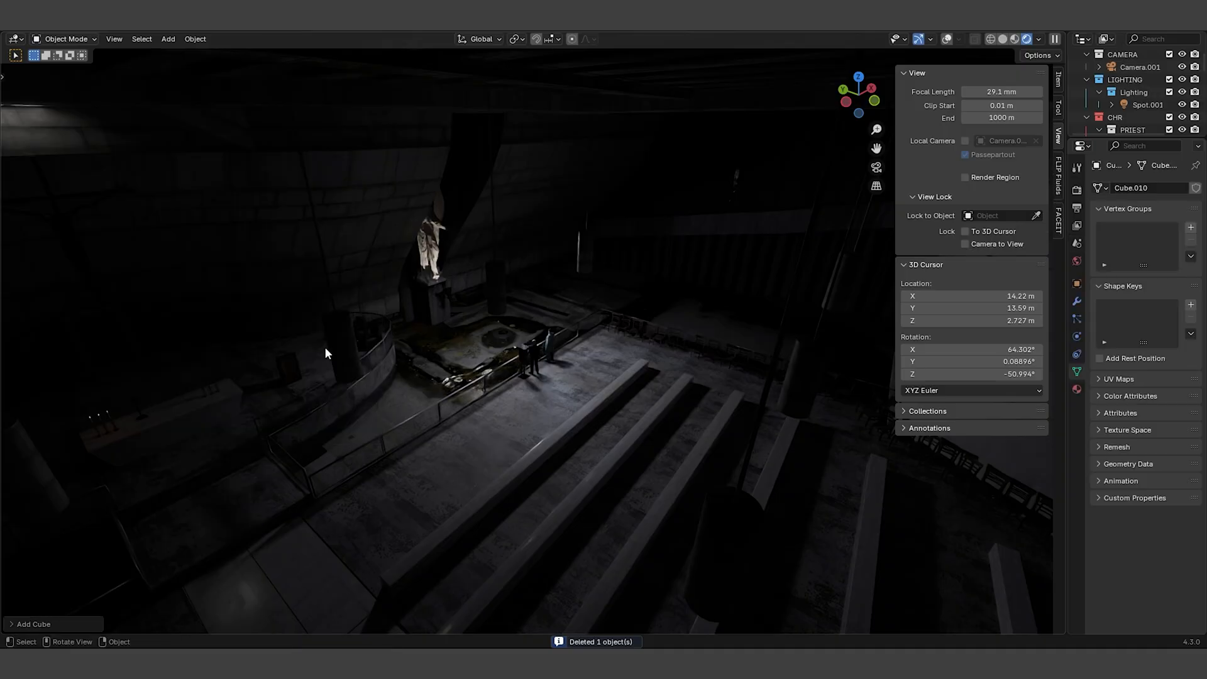
Give the cube a FOG material with a Principled Volume shader on its Volume output.
key("s")
type("p")
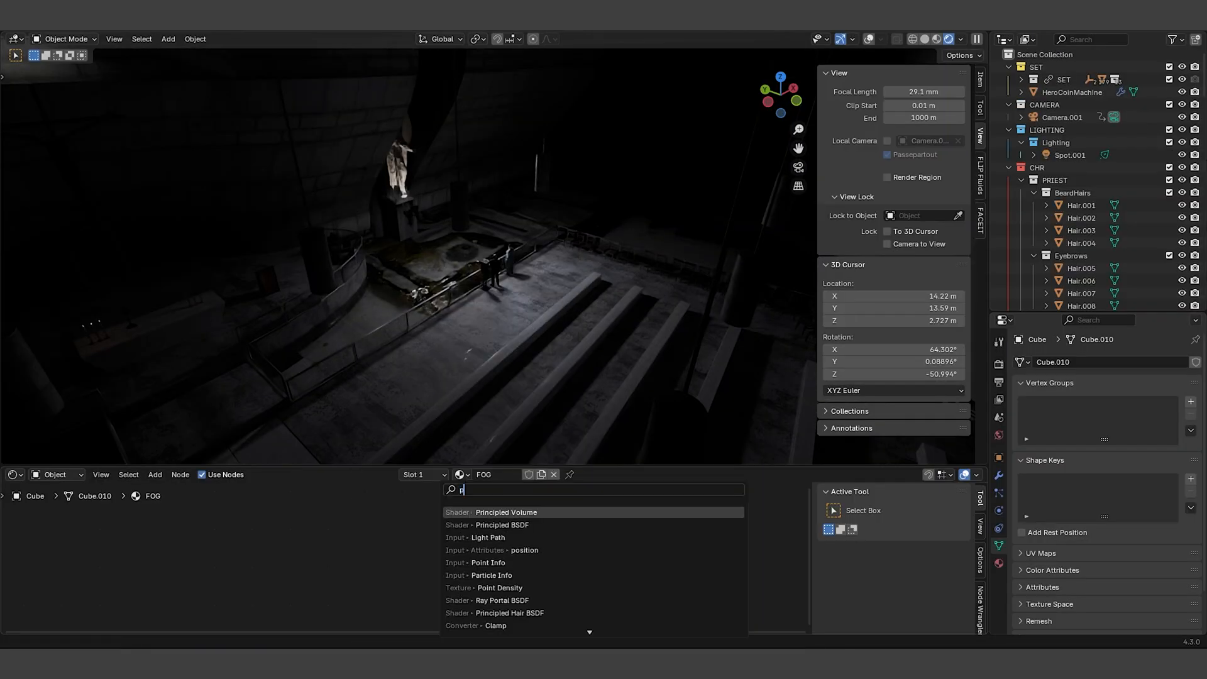
left_click(506, 511)
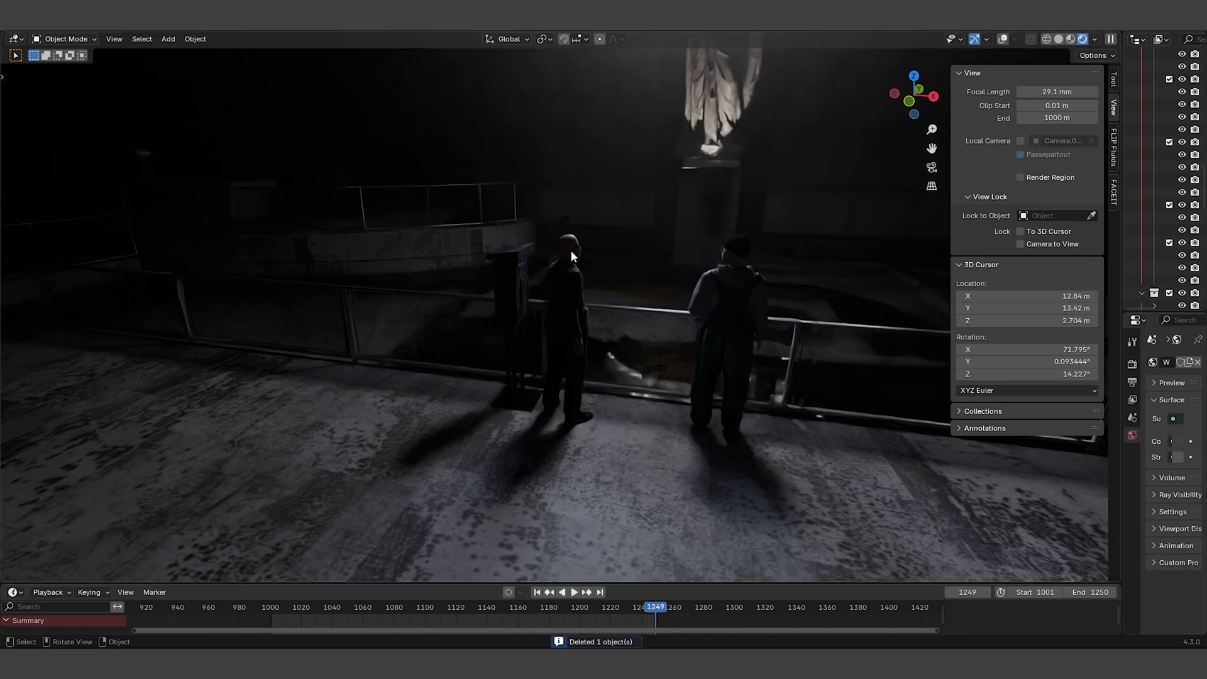
Shift the 200 W area light along X behind the figures to backlight them.
key("r")
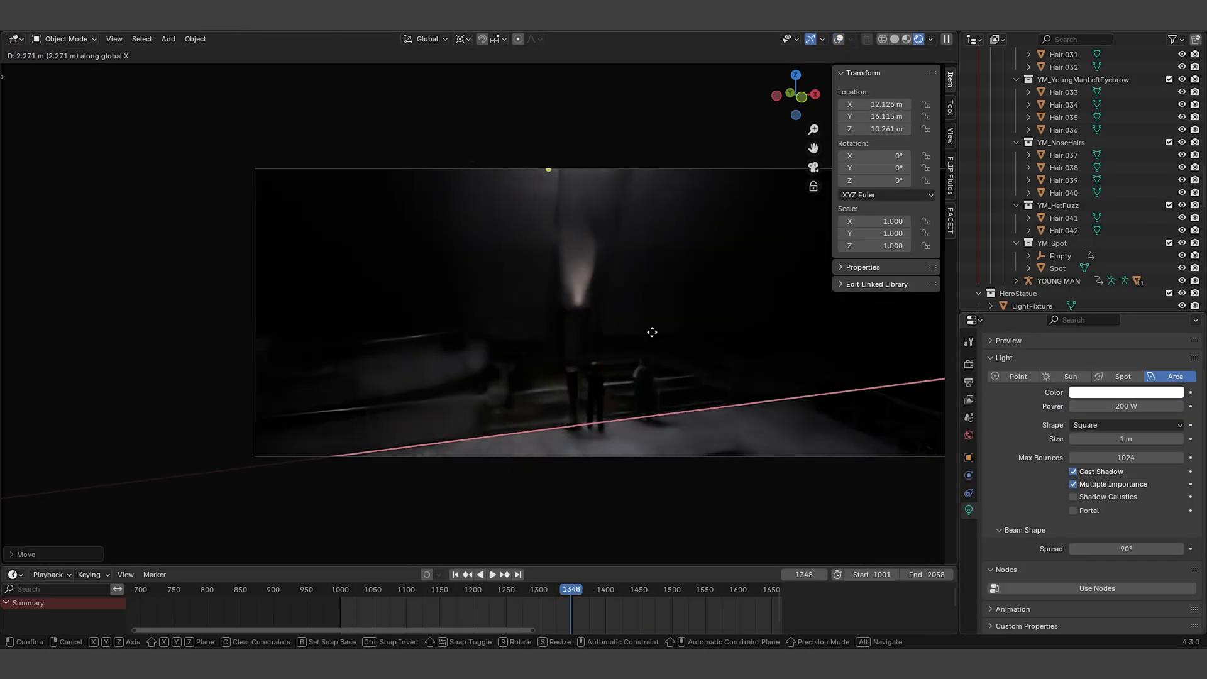
left_click_drag(652, 332, 90, 327)
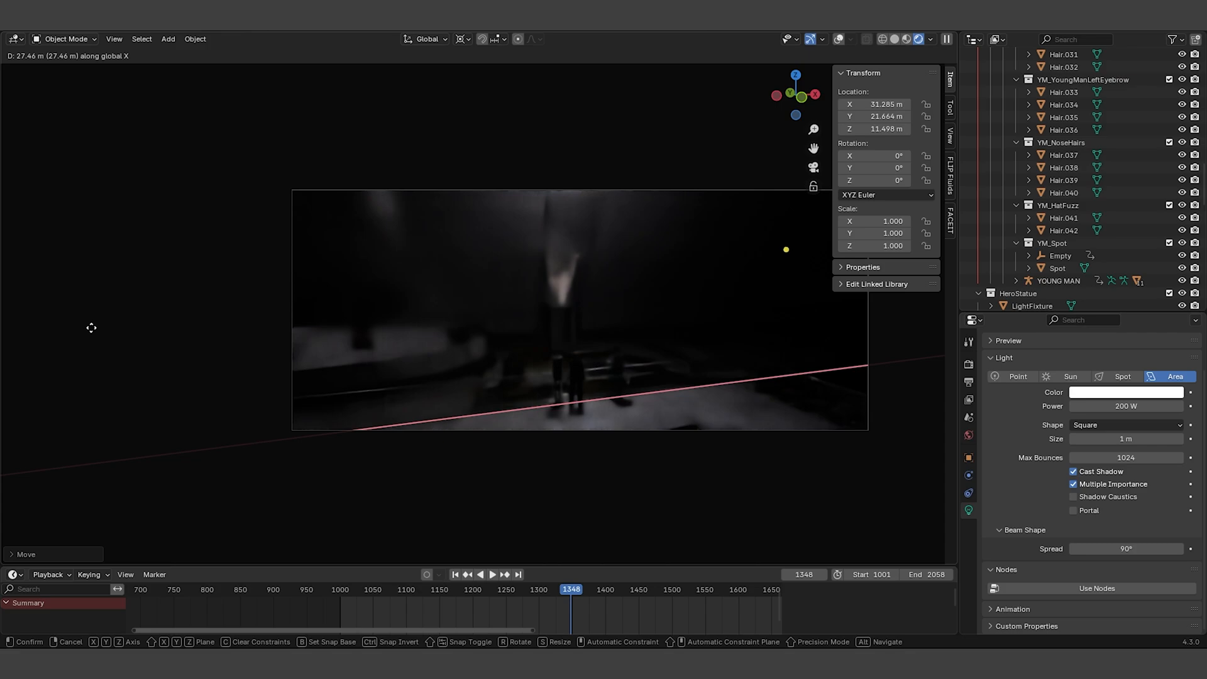